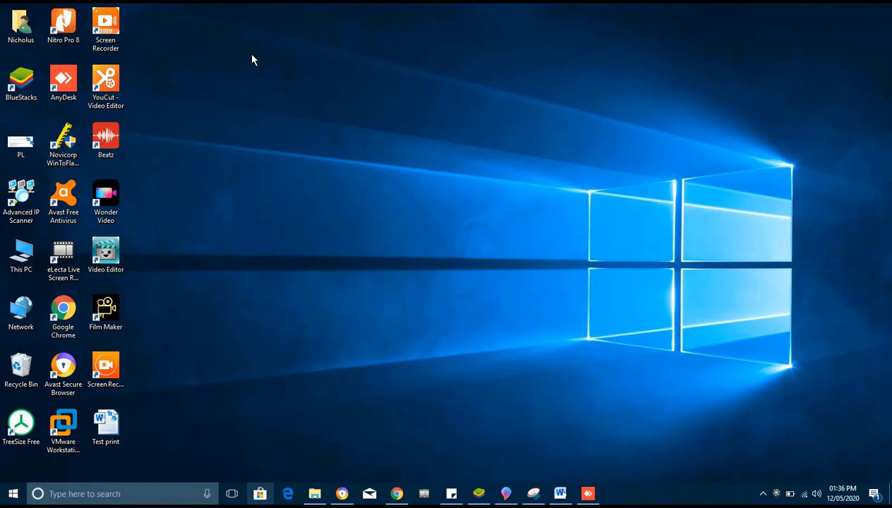
pyautogui.moveTo(247, 64)
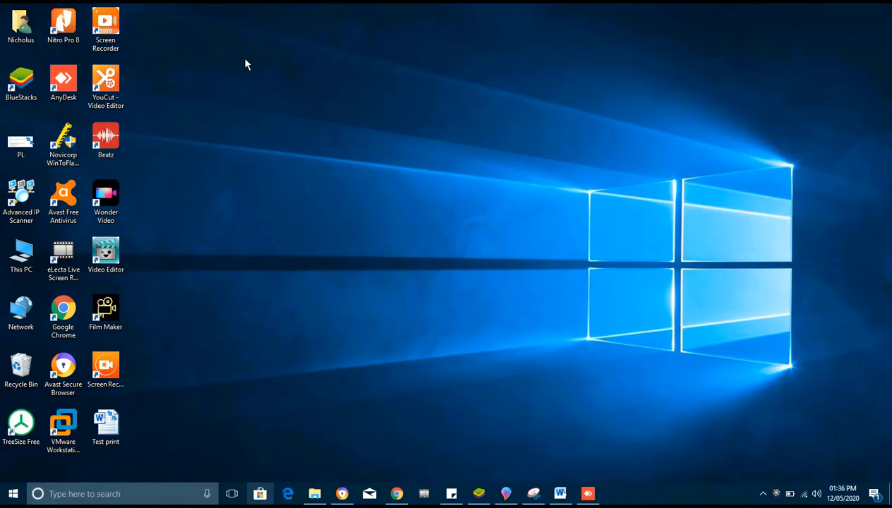
pyautogui.moveTo(238, 65)
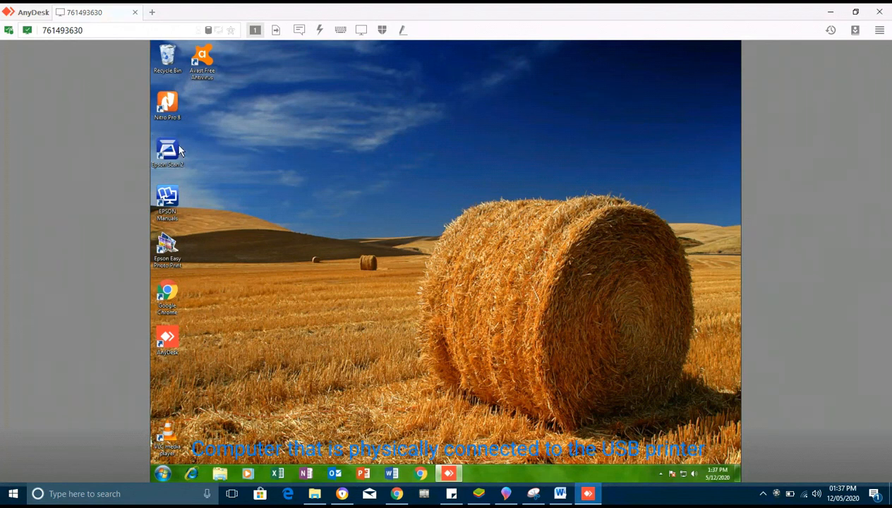
pyautogui.moveTo(247, 164)
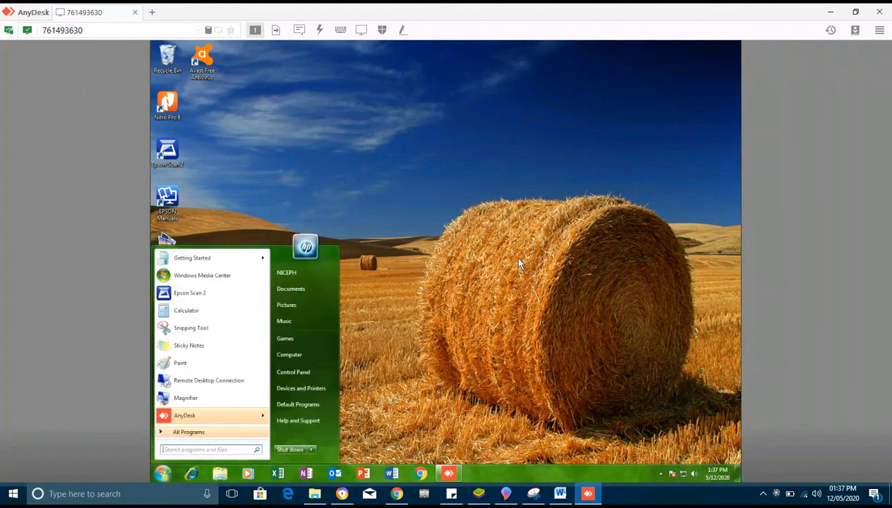
# Search 'dev' on the remote PC and launch Devices and Printers.
pyautogui.write('device')
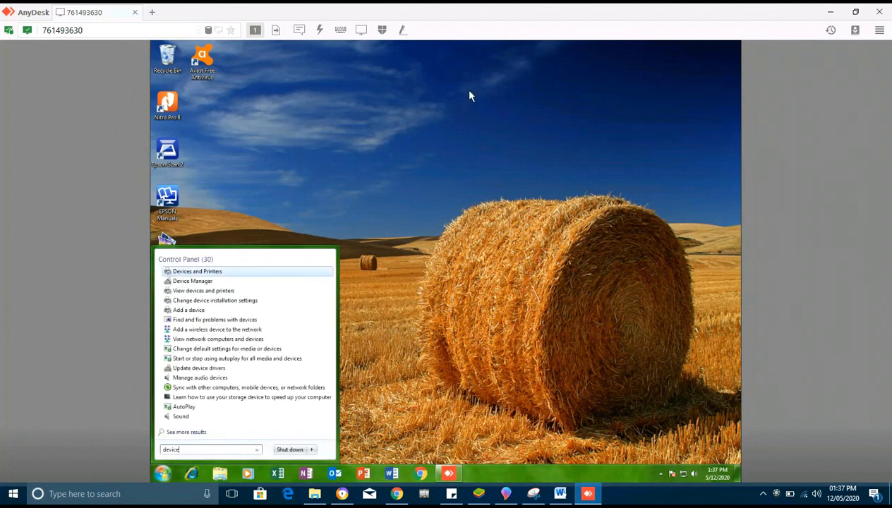
pyautogui.click(471, 96)
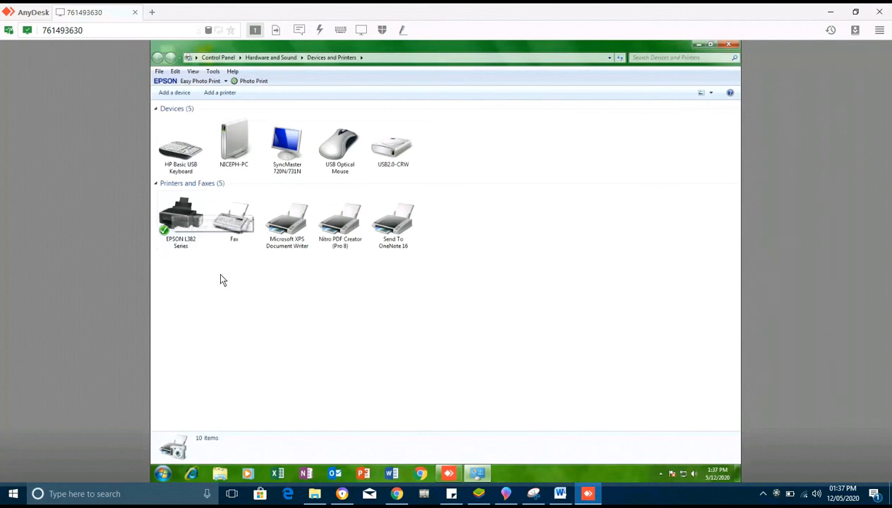
# Select the EPSON L382 Series printer and bring up its Printer properties.
pyautogui.click(180, 219)
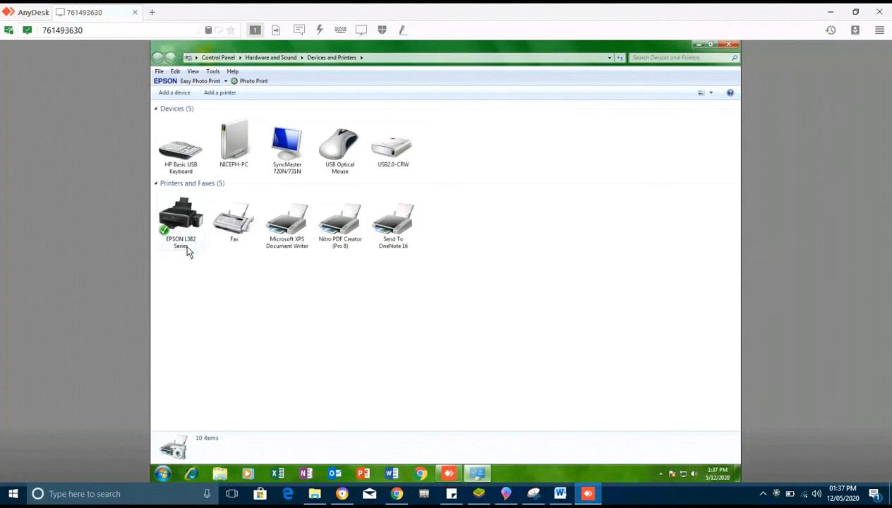
pyautogui.moveTo(191, 214)
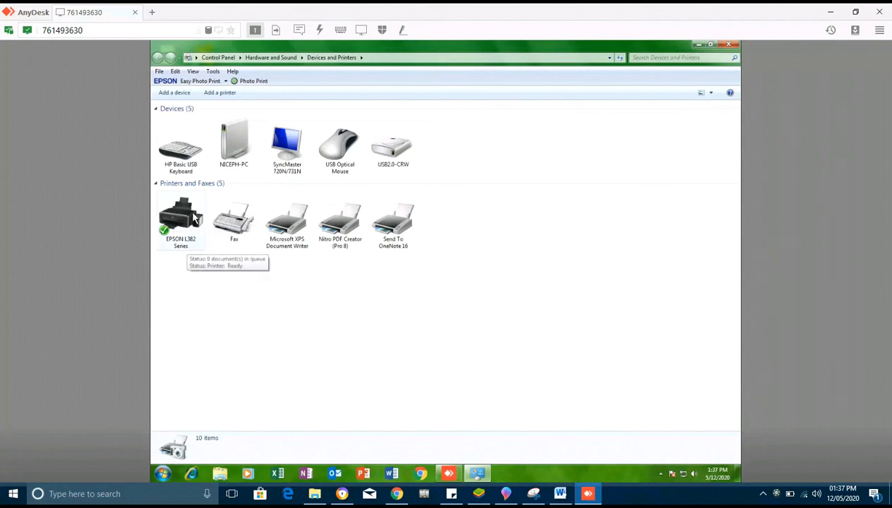
pyautogui.rightClick(187, 219)
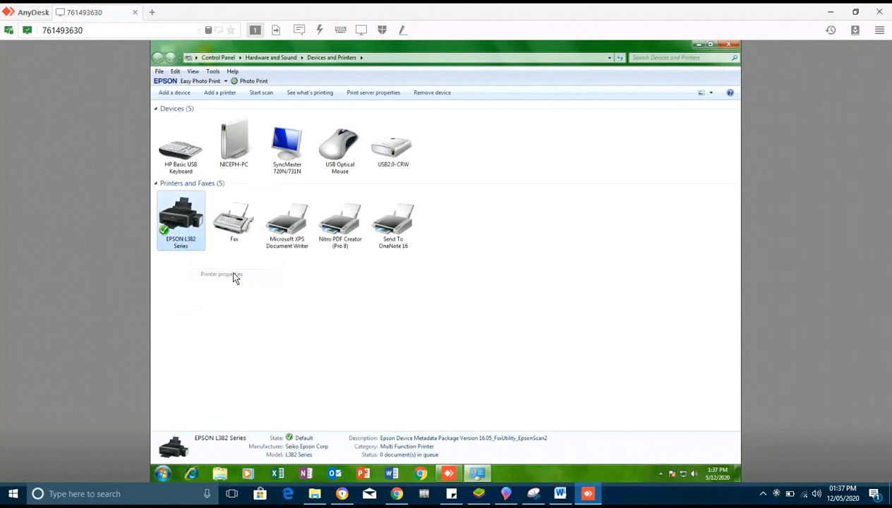
pyautogui.click(222, 273)
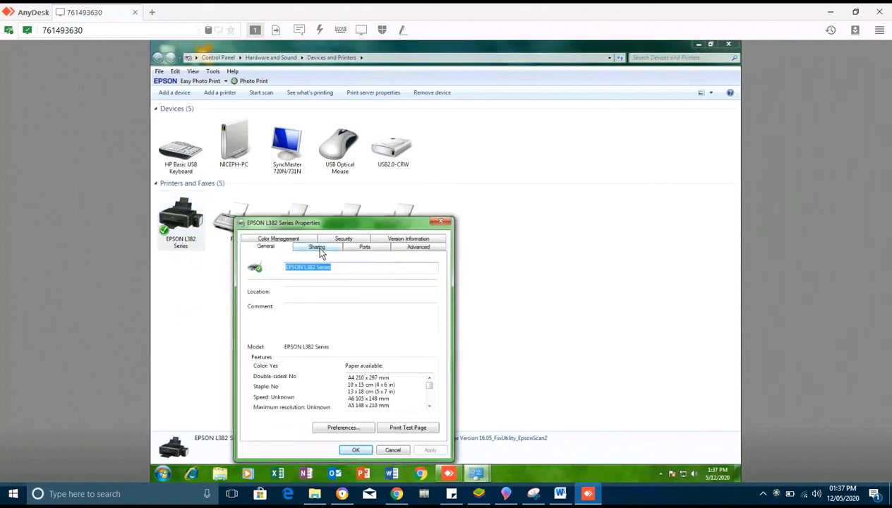
# On the Sharing tab, share the printer as 'EPSON L382 Series' and apply.
pyautogui.click(316, 245)
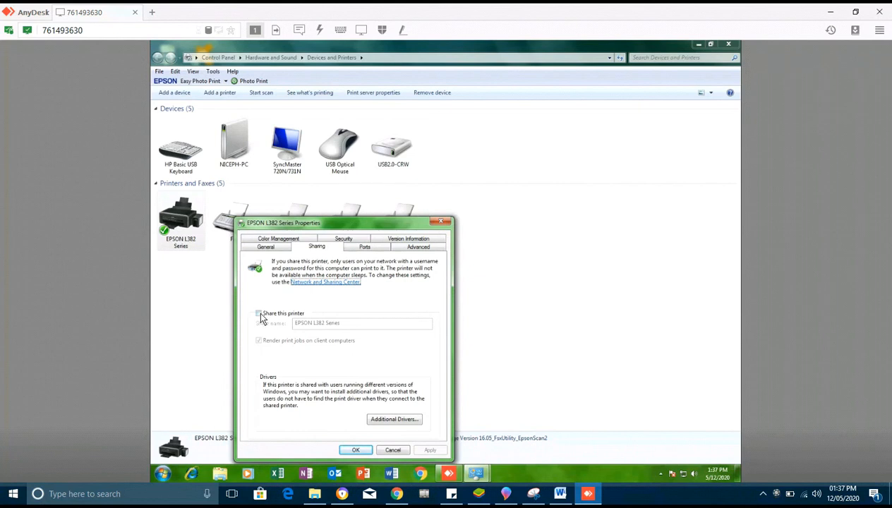
pyautogui.click(260, 313)
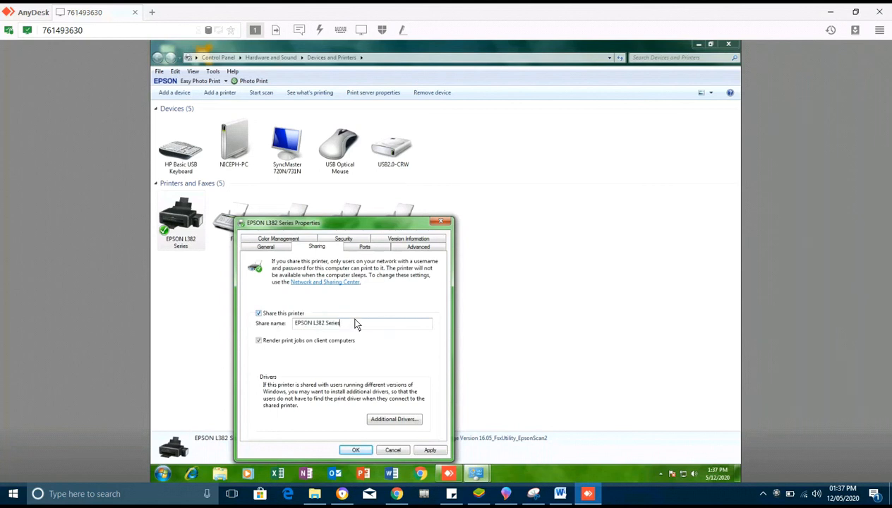
pyautogui.tripleClick(327, 322)
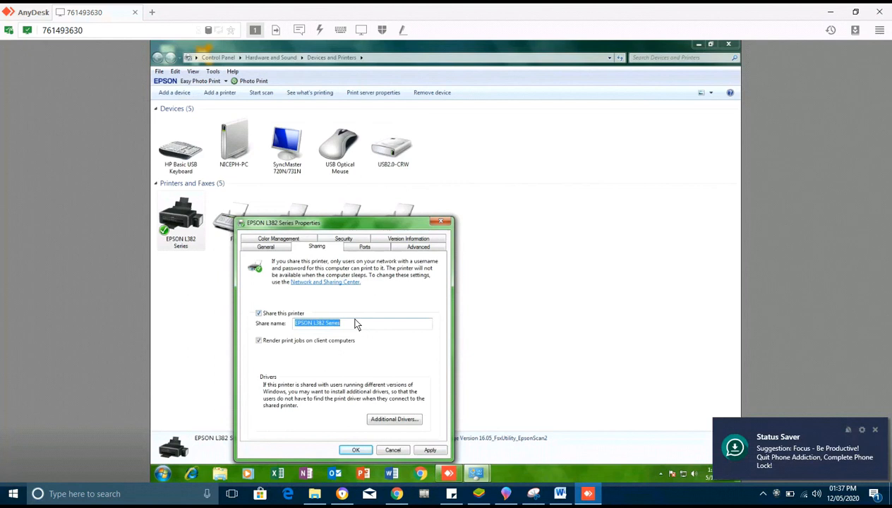
pyautogui.moveTo(346, 11)
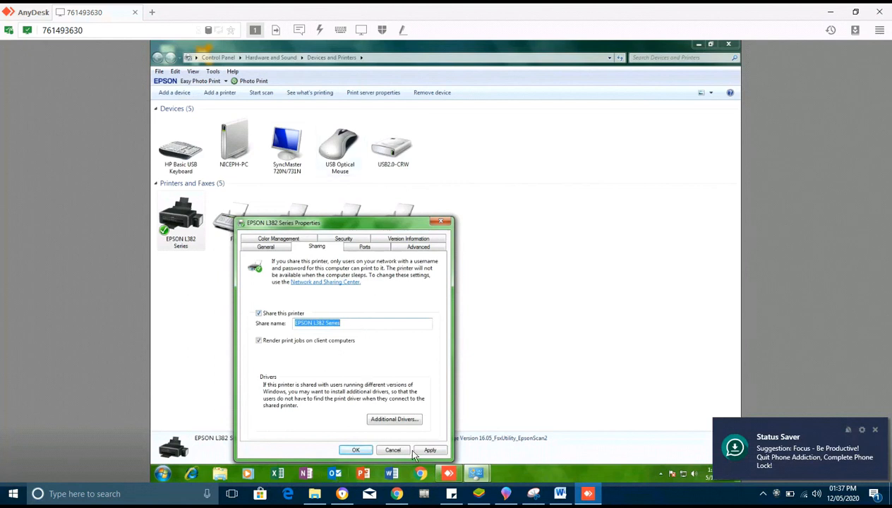
pyautogui.click(429, 450)
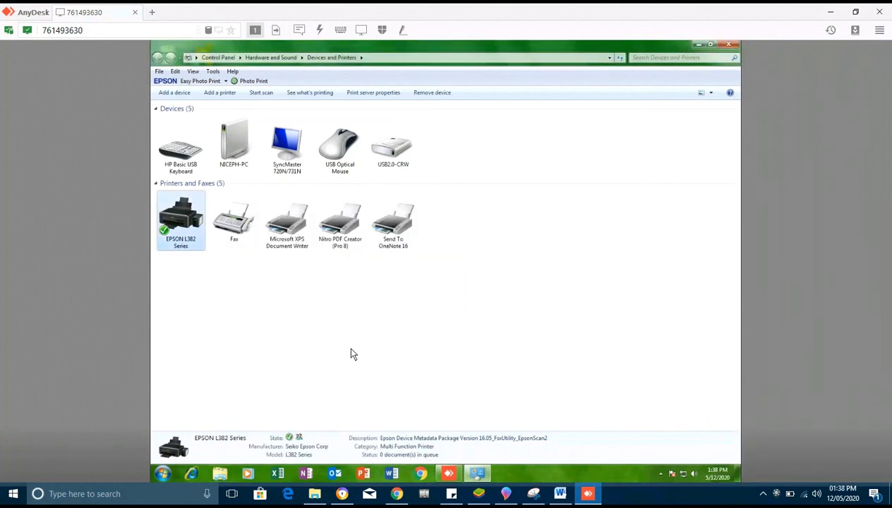
pyautogui.moveTo(372, 93)
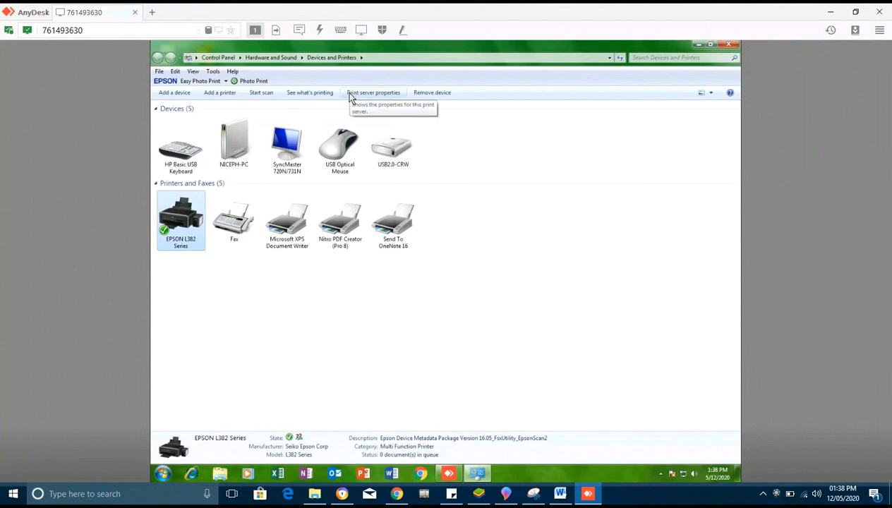
pyautogui.moveTo(320, 94)
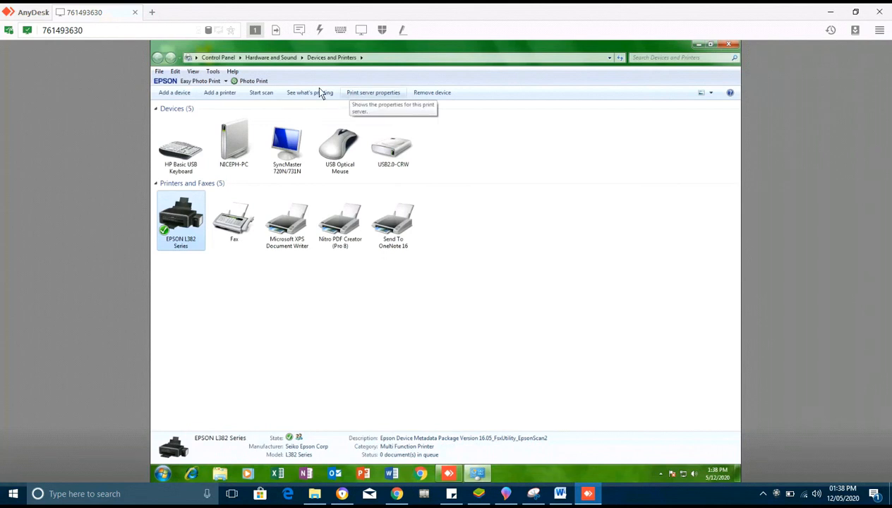
pyautogui.moveTo(305, 88)
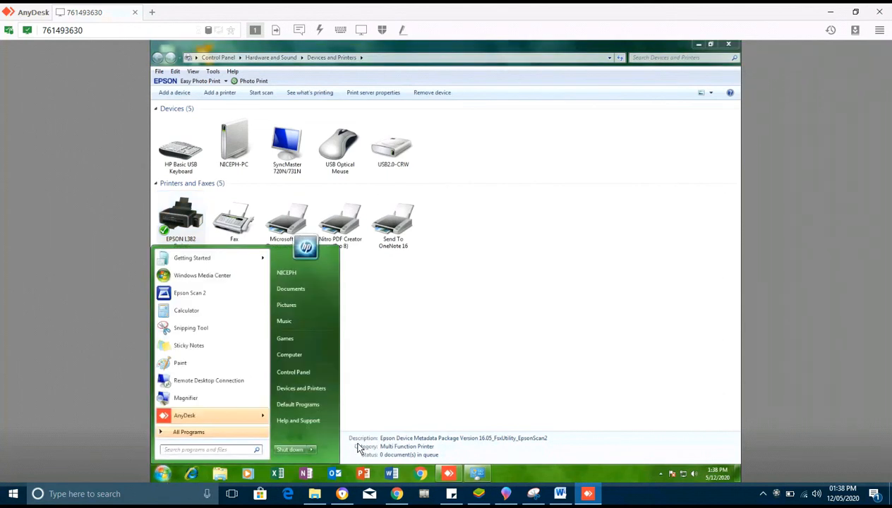
# Search 'netw' on the remote PC and launch the Network and Sharing Center.
pyautogui.write('netw')
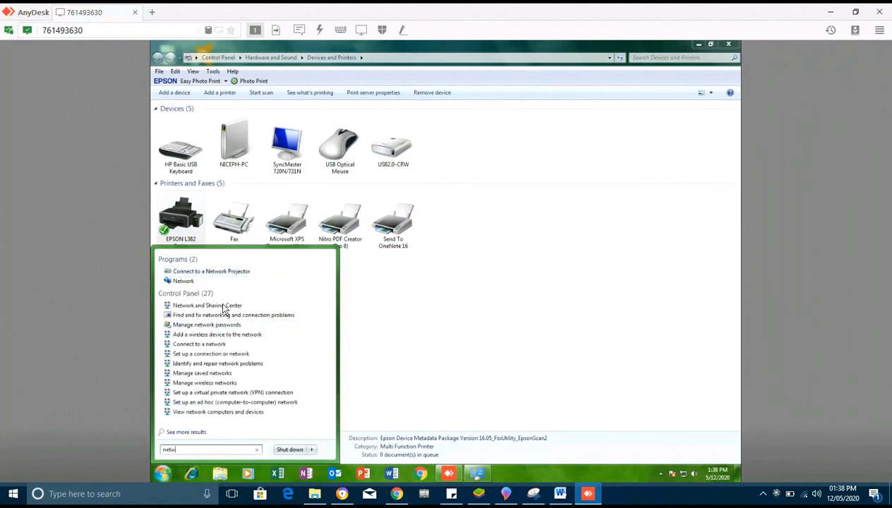
pyautogui.click(206, 304)
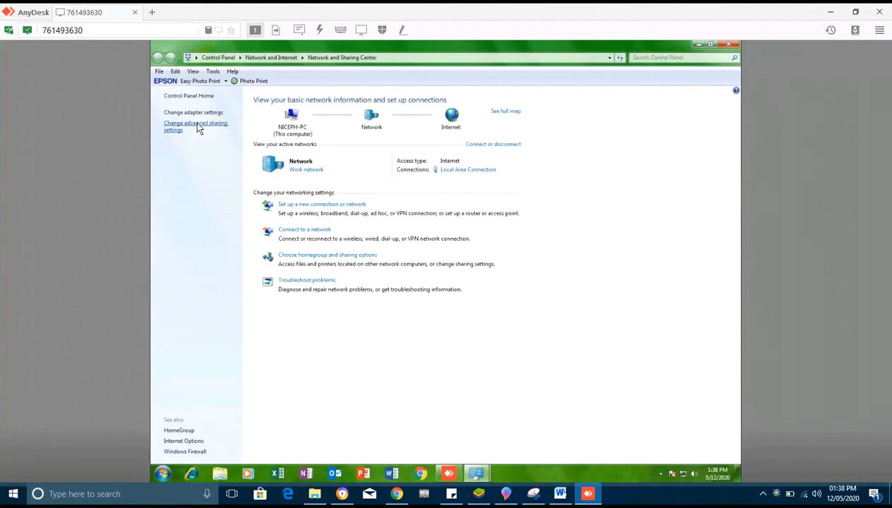
# Go into the advanced sharing settings for network discovery and printer sharing.
pyautogui.click(195, 127)
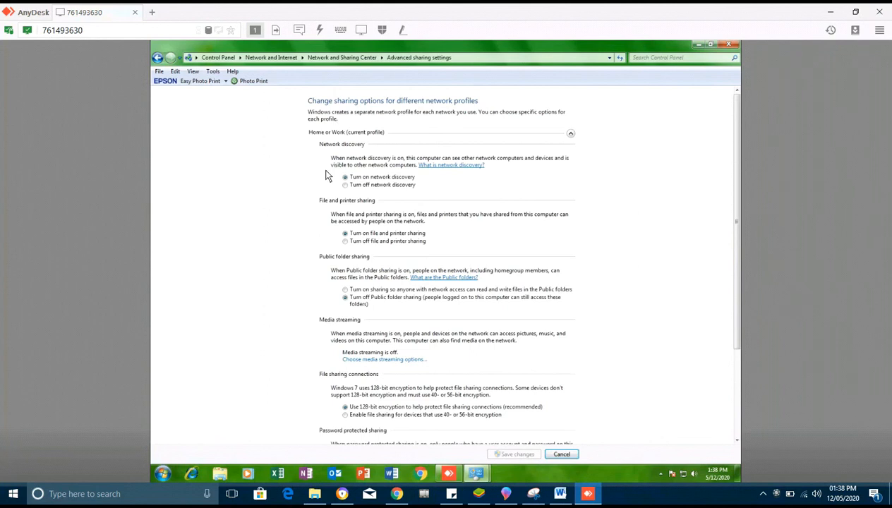
pyautogui.moveTo(342, 206)
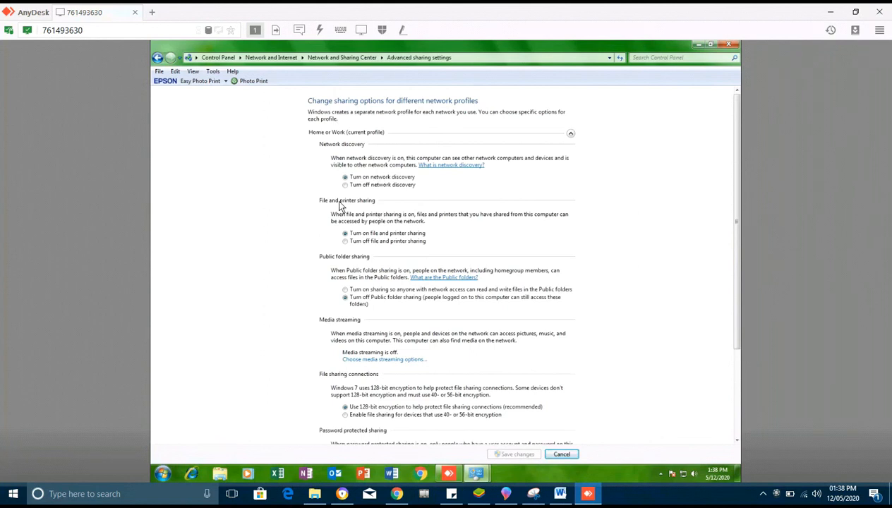
pyautogui.moveTo(341, 212)
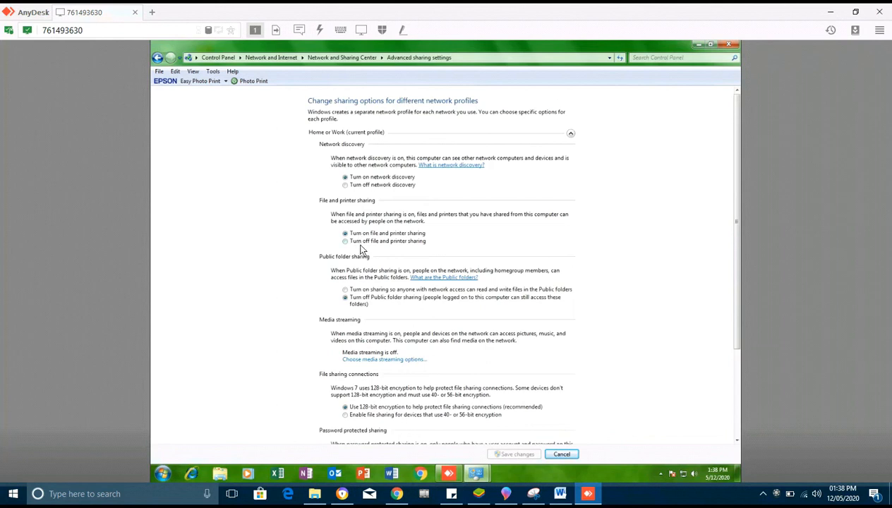
pyautogui.moveTo(387, 247)
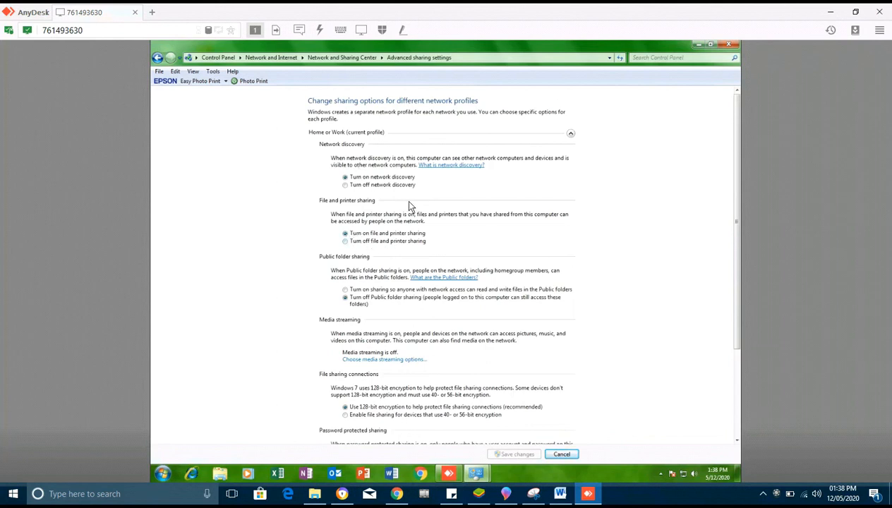
pyautogui.moveTo(723, 51)
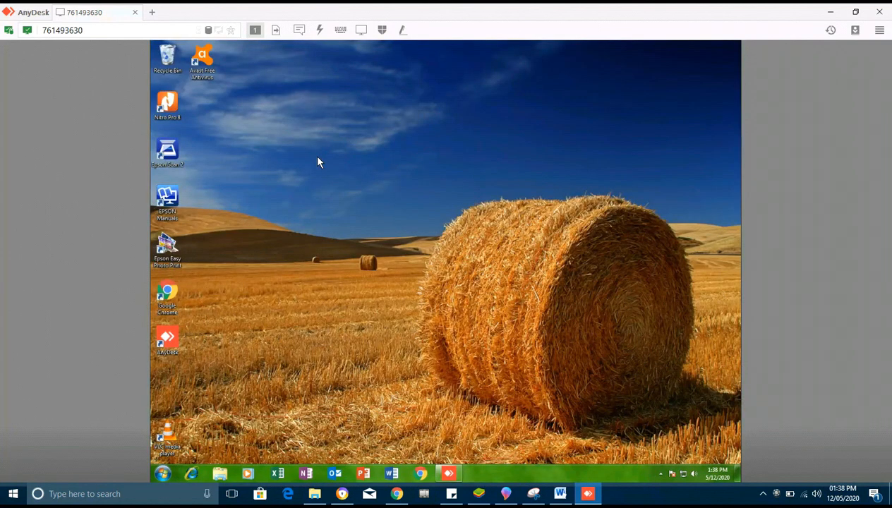
pyautogui.moveTo(324, 161)
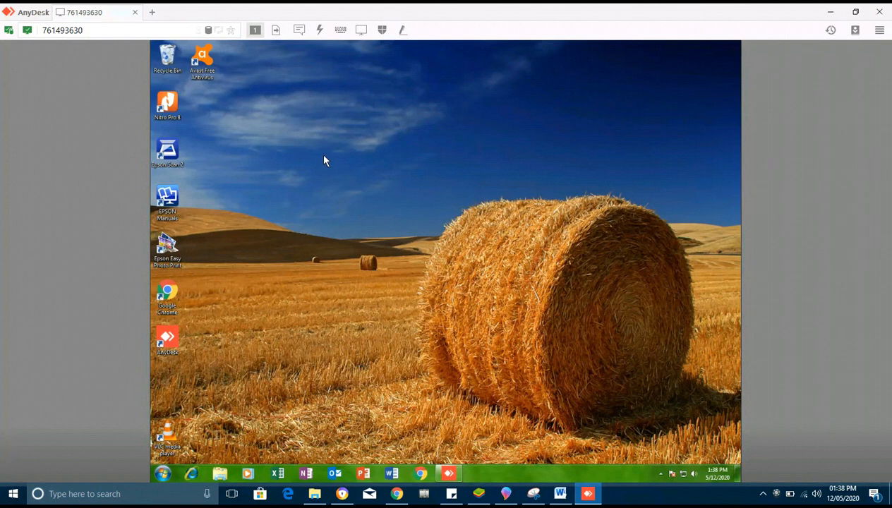
pyautogui.moveTo(392, 108)
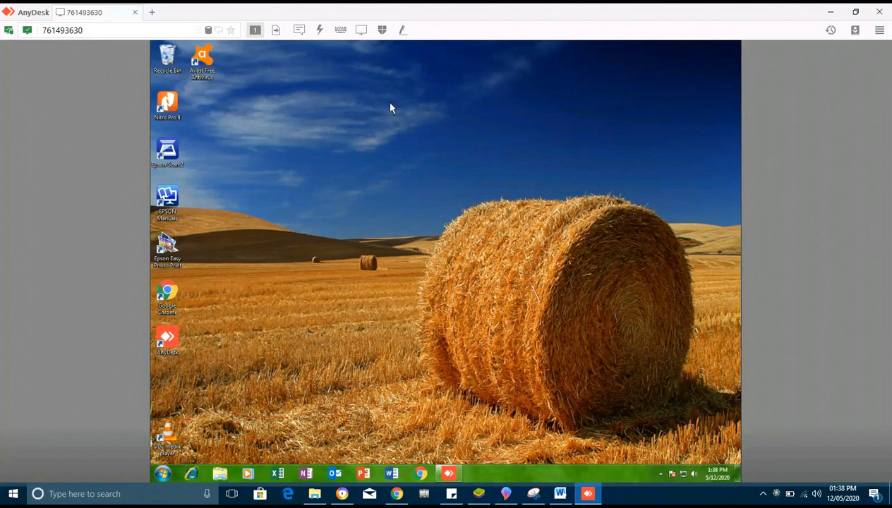
pyautogui.moveTo(336, 96)
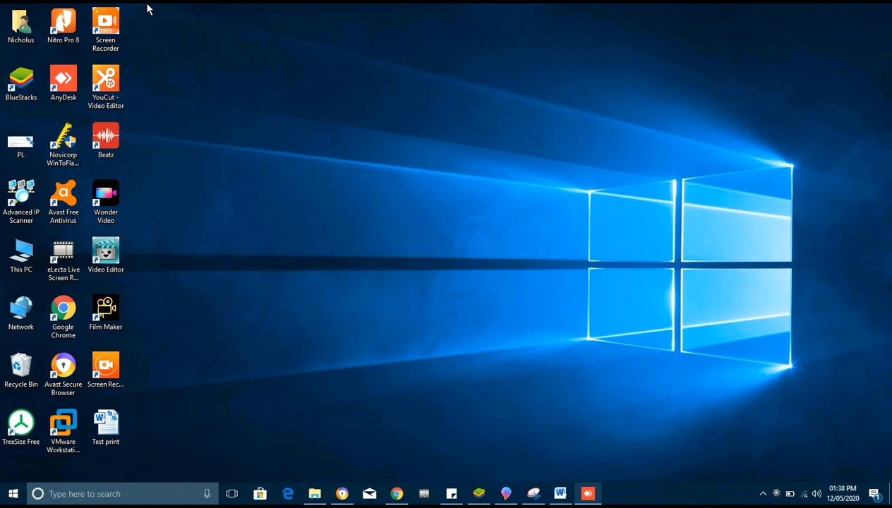
pyautogui.moveTo(216, 8)
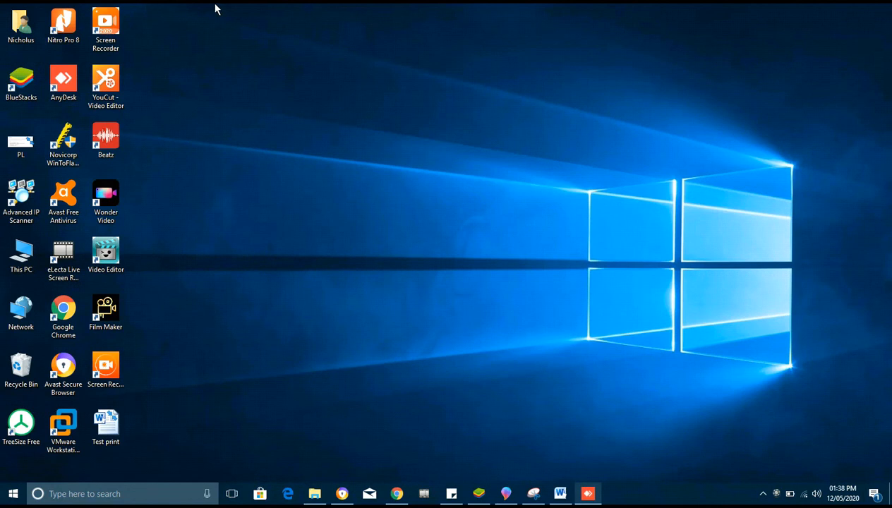
pyautogui.moveTo(213, 10)
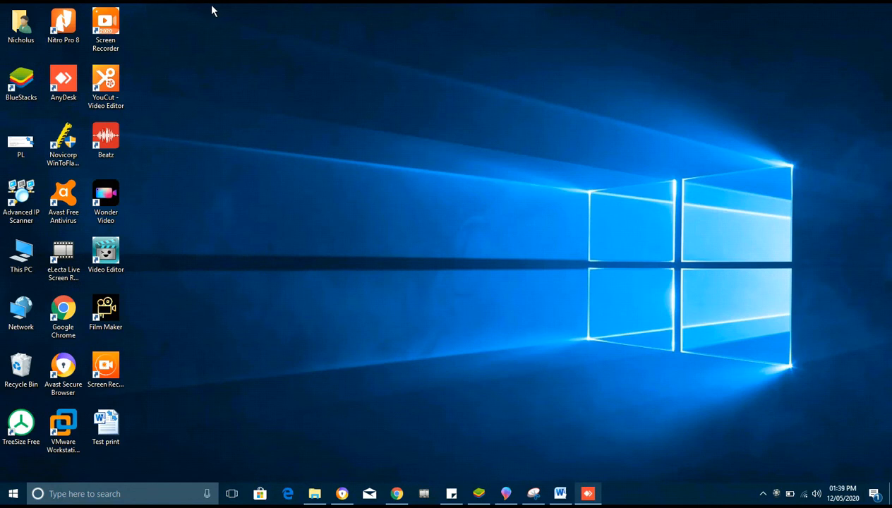
pyautogui.moveTo(321, 93)
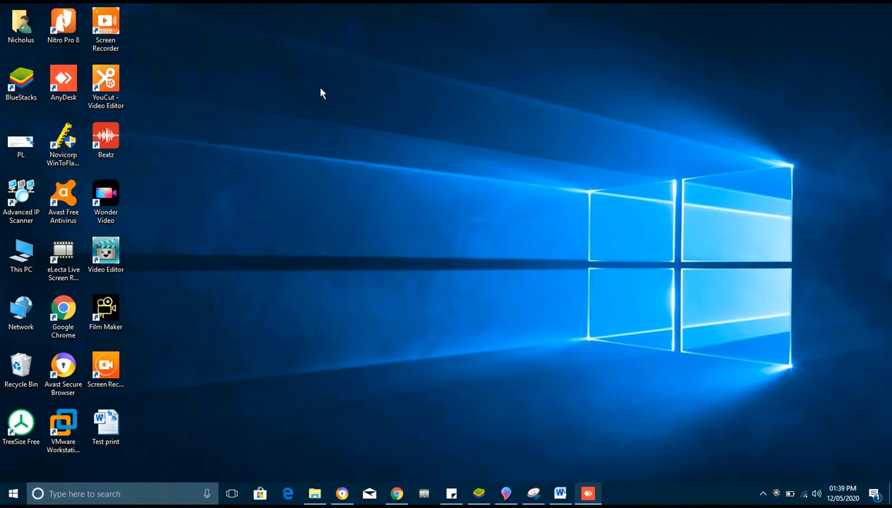
pyautogui.moveTo(177, 357)
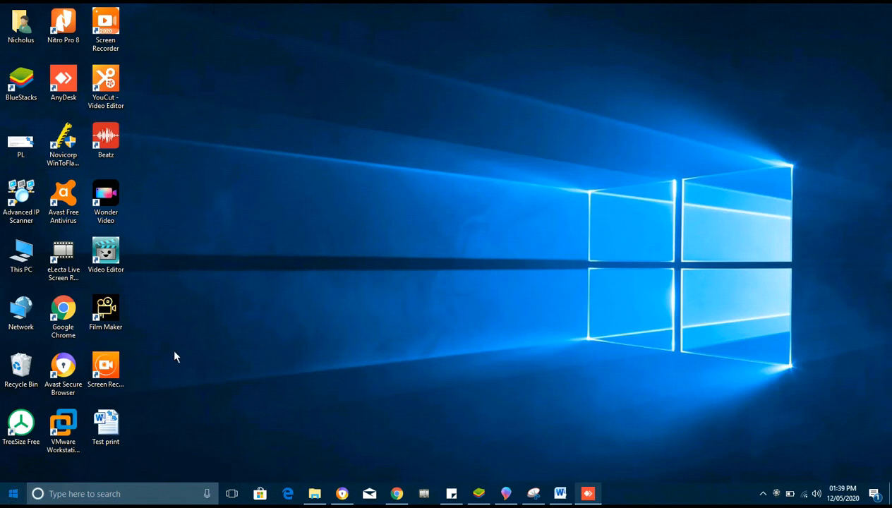
# Bring up the local Windows 10 Start search to look for printer settings.
pyautogui.click(12, 494)
pyautogui.write('printer')
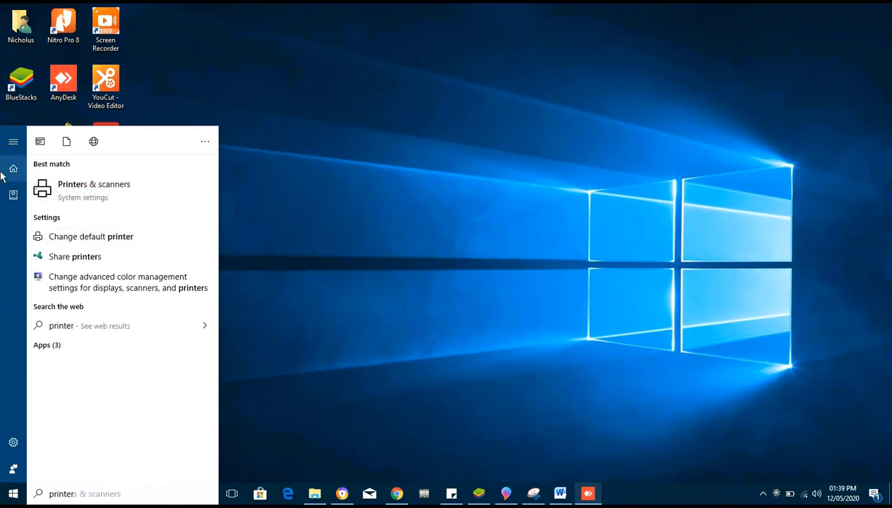
# Choose the Printers & scanners best match to reach its Settings page.
pyautogui.click(93, 189)
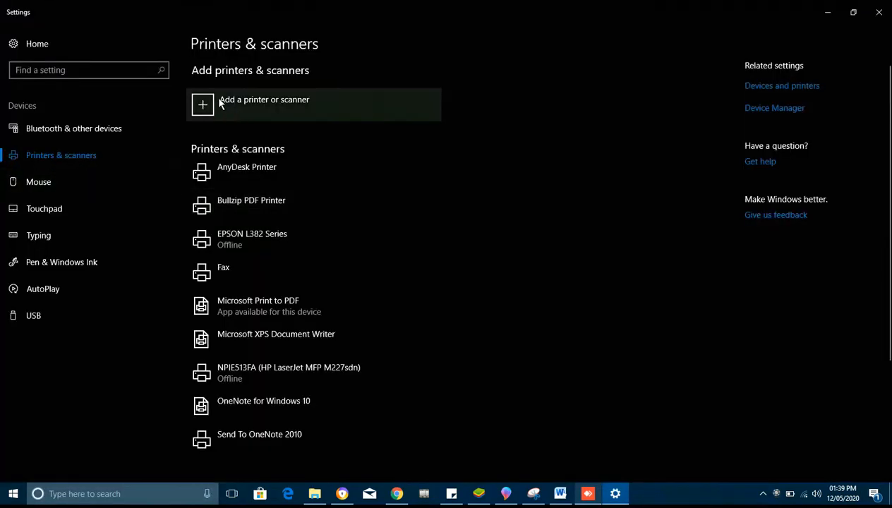
pyautogui.moveTo(205, 106)
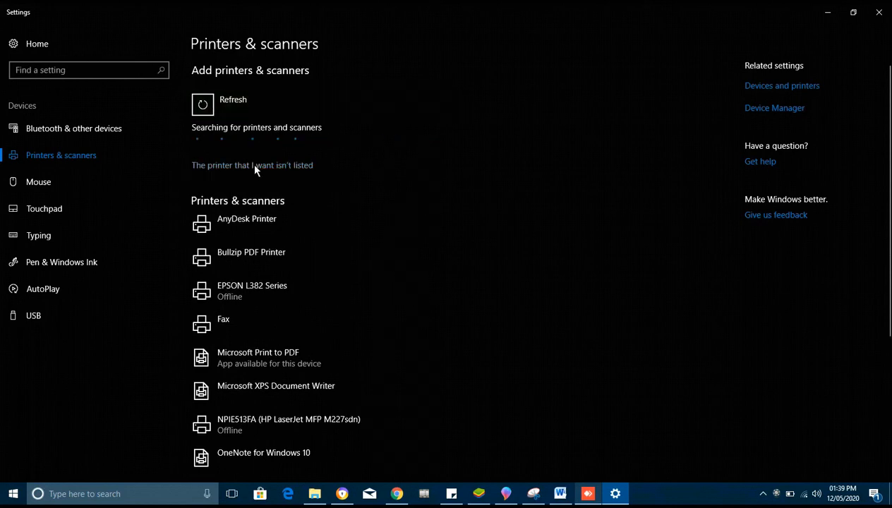
# Choose 'The printer that I want isn't listed' then 'Select a shared printer by name'.
pyautogui.click(251, 164)
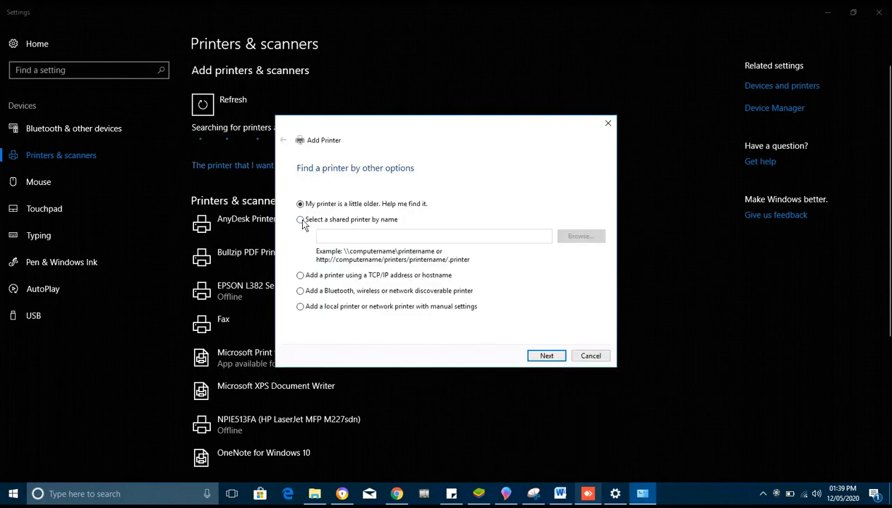
pyautogui.click(299, 220)
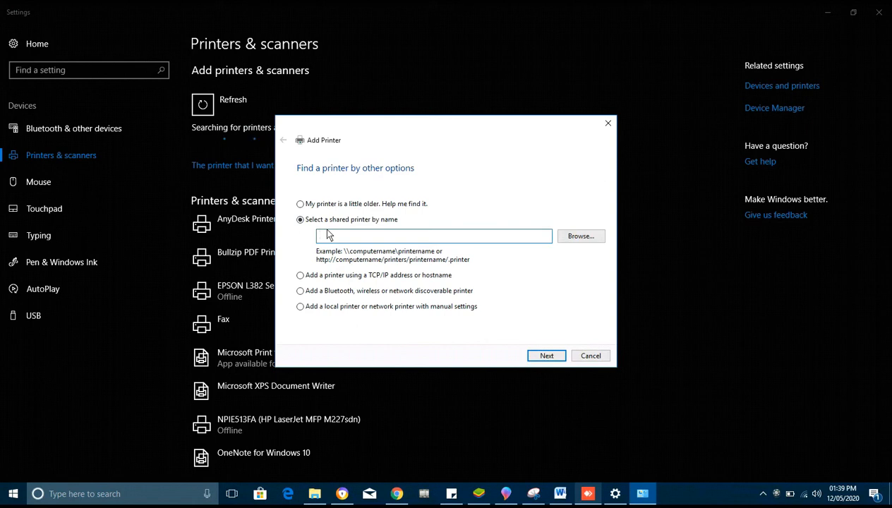
pyautogui.click(433, 236)
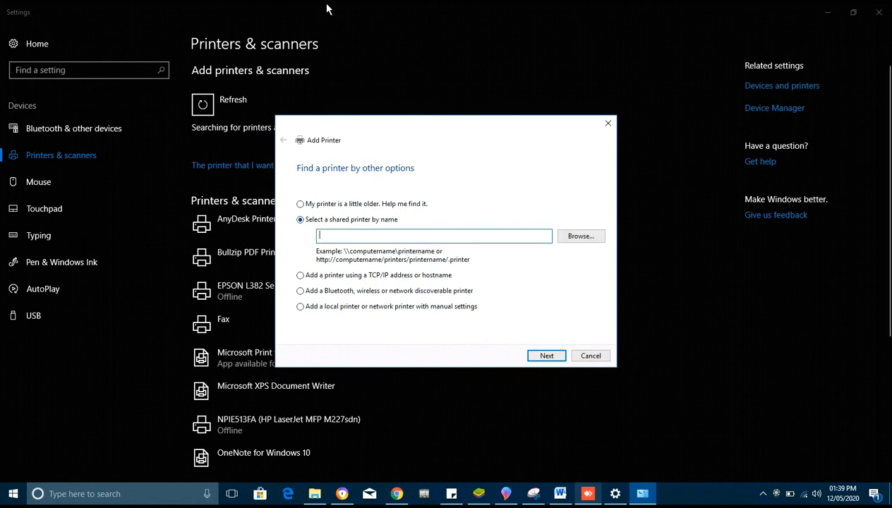
pyautogui.moveTo(390, 70)
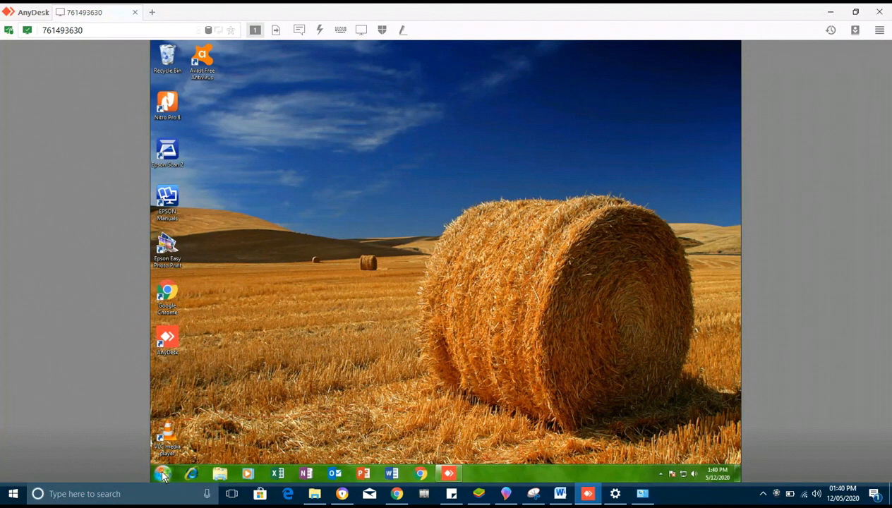
# Launch cmd on the remote PC and run ipconfig to find its IP address.
pyautogui.click(163, 474)
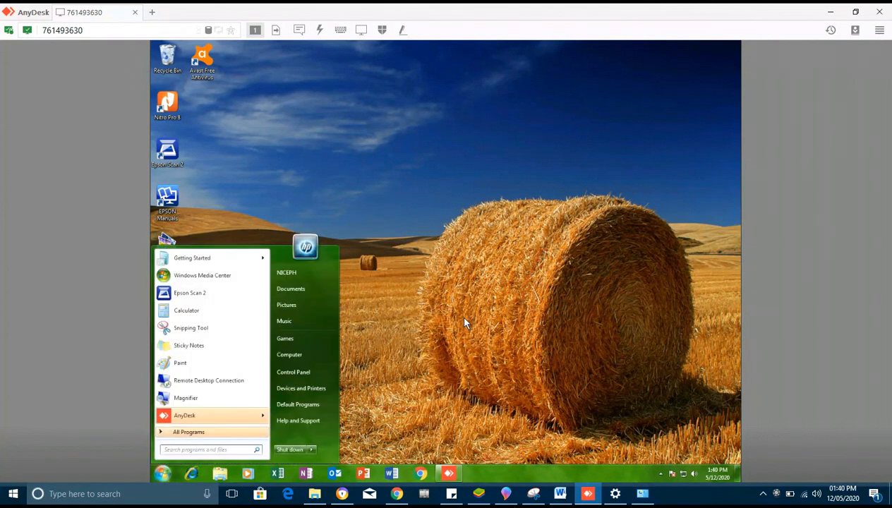
pyautogui.write('m')
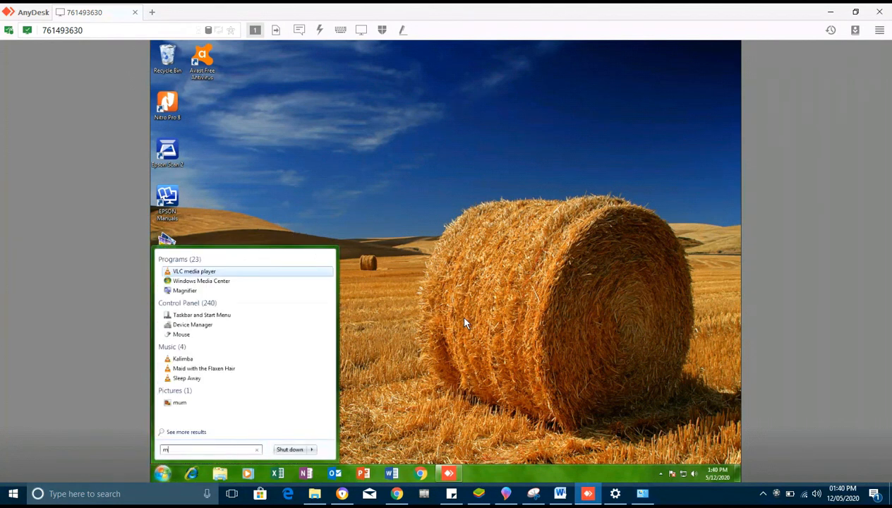
pyautogui.write('cmd')
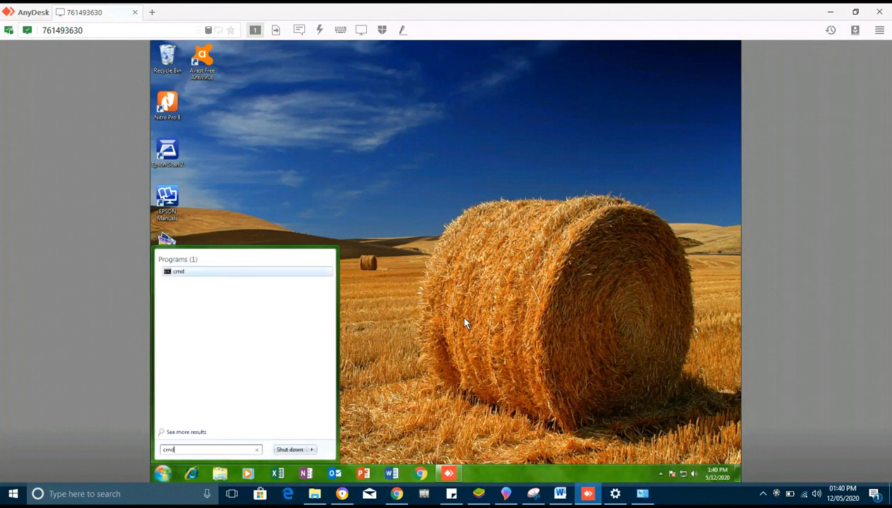
pyautogui.click(179, 271)
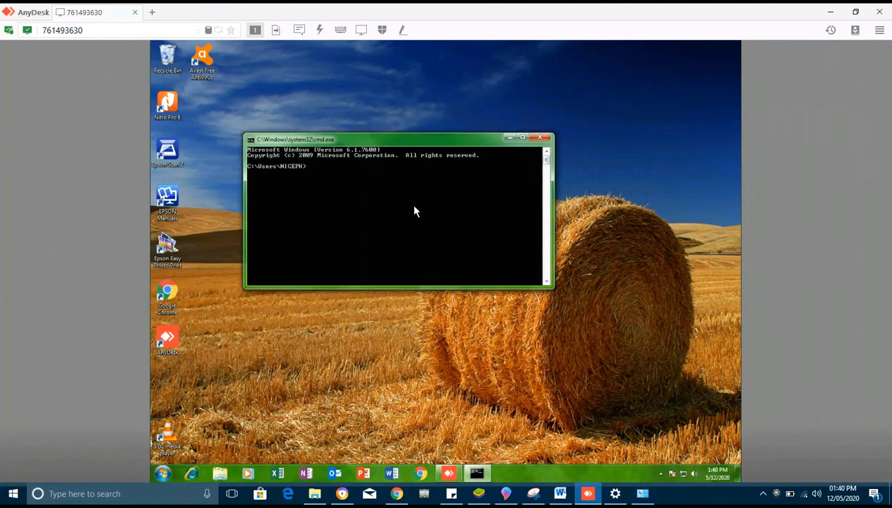
pyautogui.moveTo(361, 234)
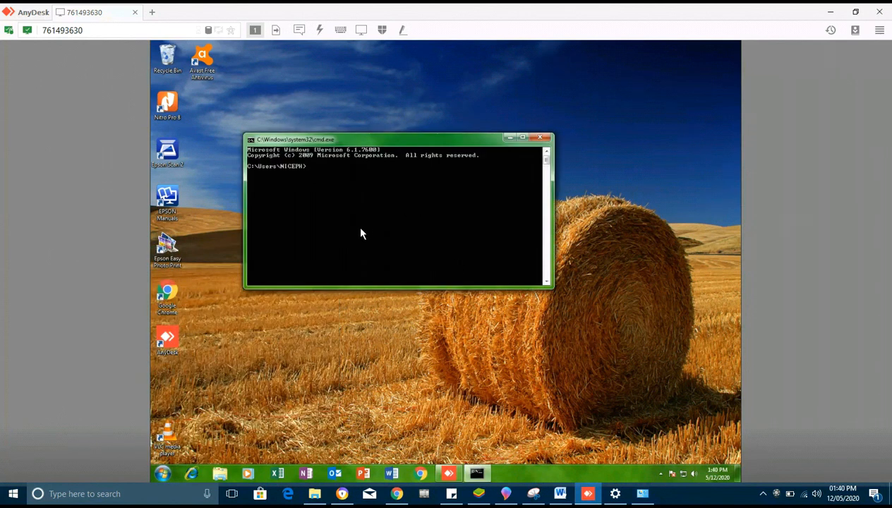
pyautogui.write('ipco')
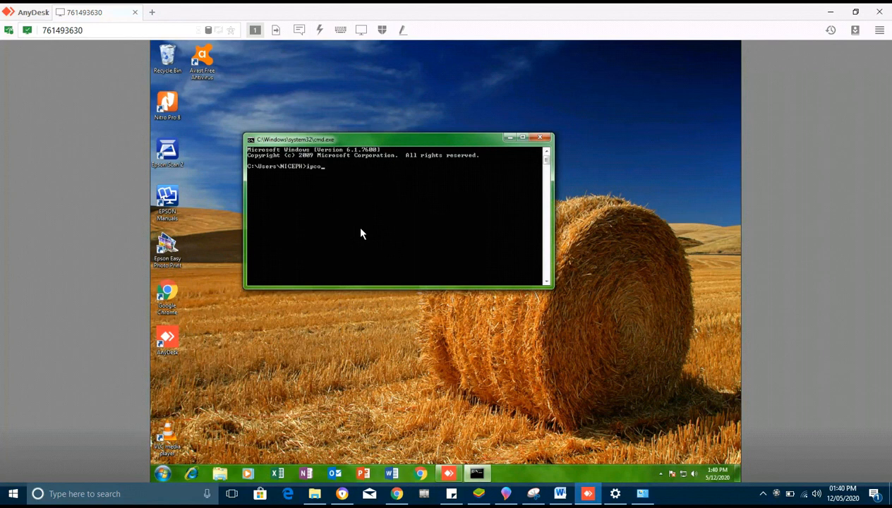
pyautogui.write('nf')
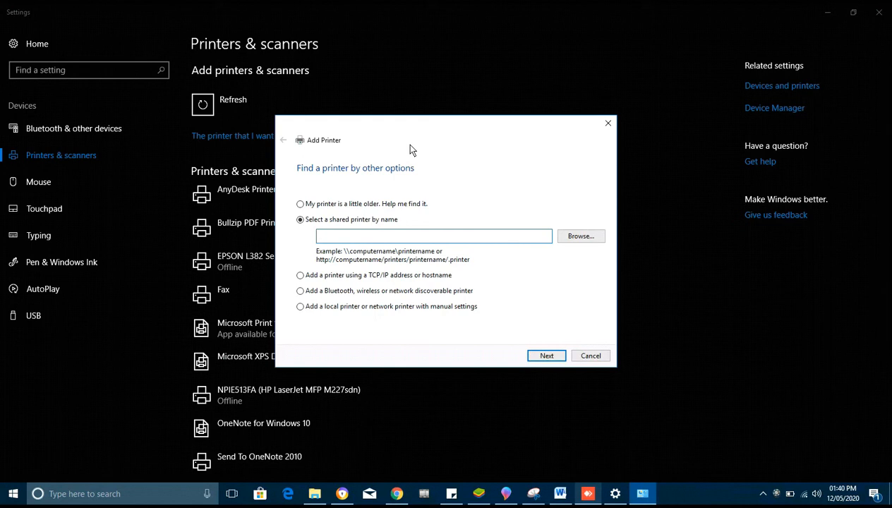
# Enter \\192.168.8.151 and pick the EPSON L382 Series share suggestion.
pyautogui.write('\\\\')
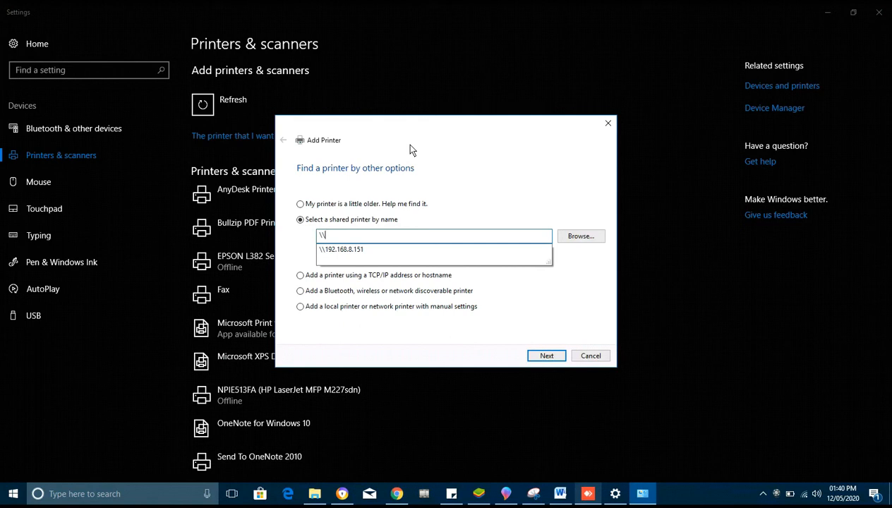
pyautogui.write('192')
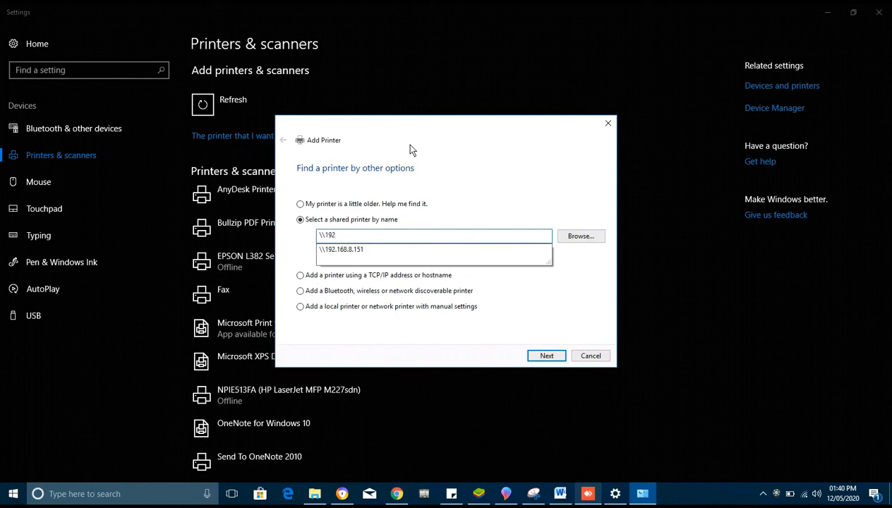
pyautogui.write('.1')
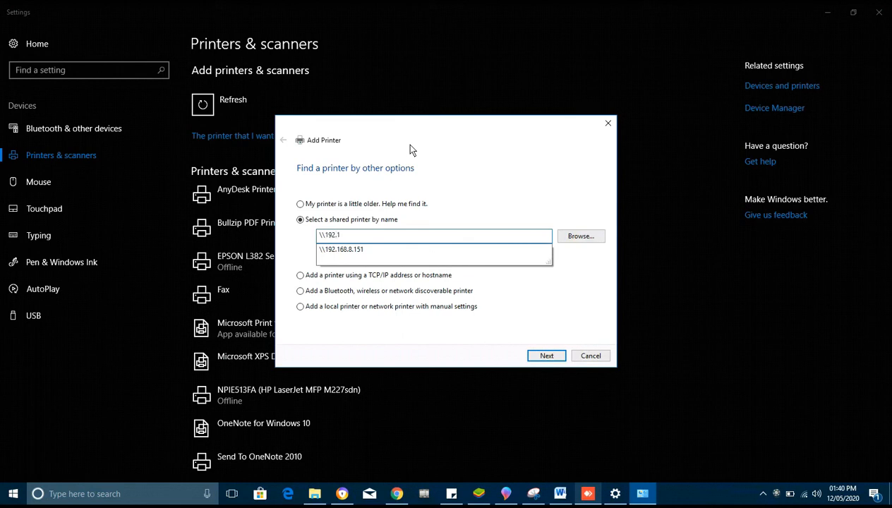
pyautogui.write('68.8.151\\')
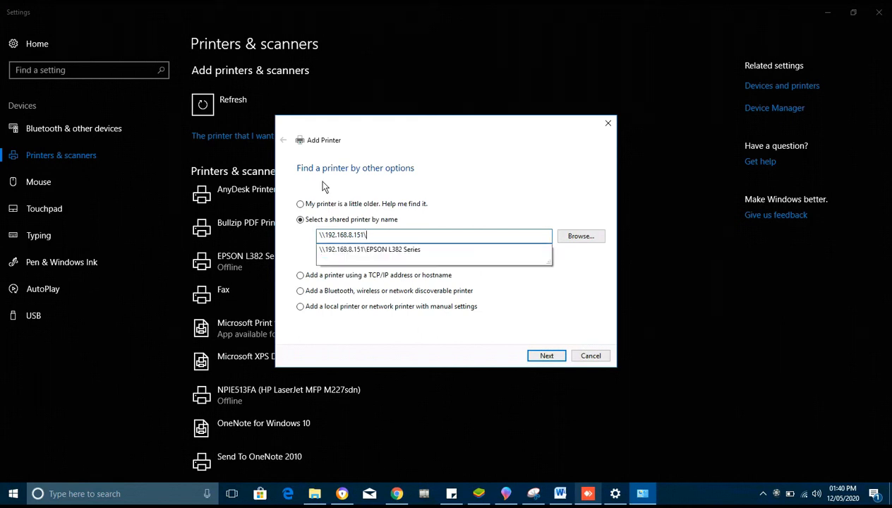
pyautogui.click(369, 249)
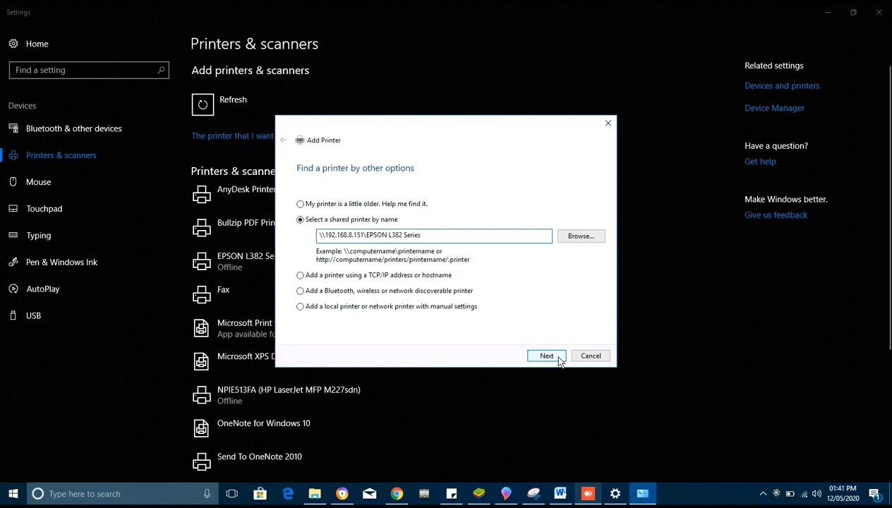
# Install the shared EPSON L382 printer and advance to the wizard's final test-page step.
pyautogui.click(546, 355)
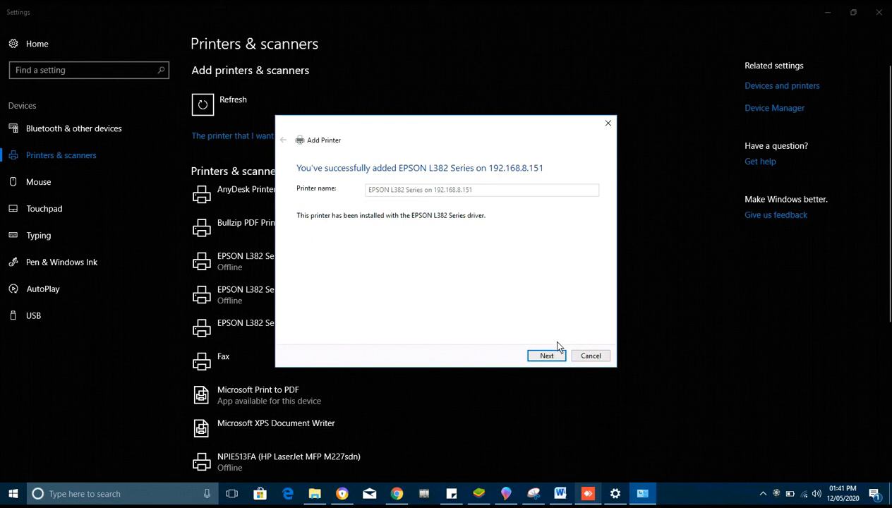
pyautogui.click(546, 355)
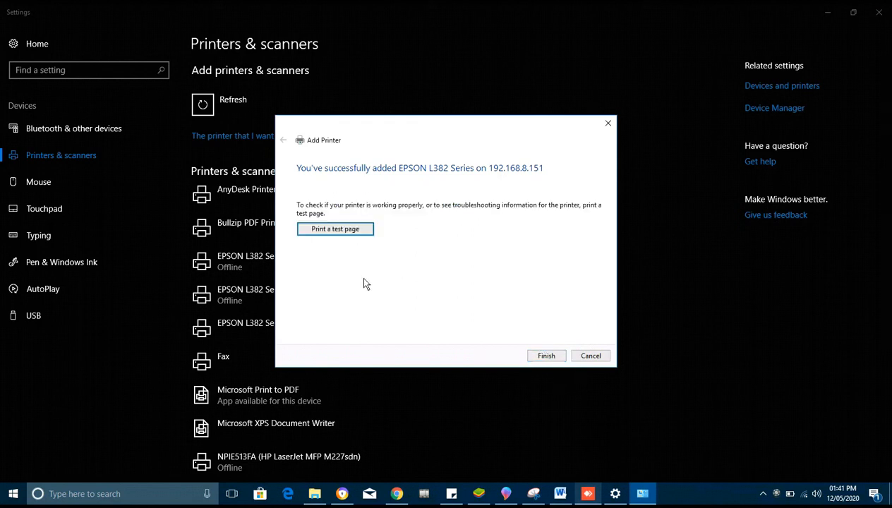
pyautogui.moveTo(355, 254)
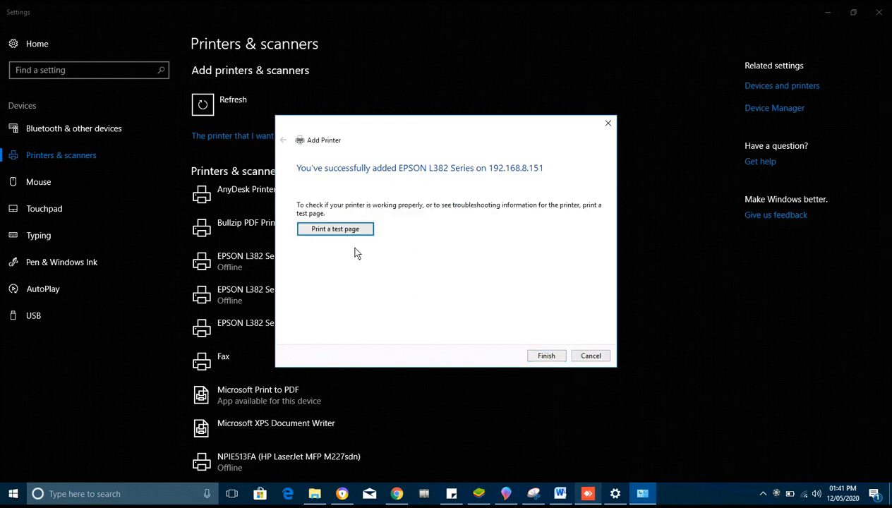
pyautogui.moveTo(338, 242)
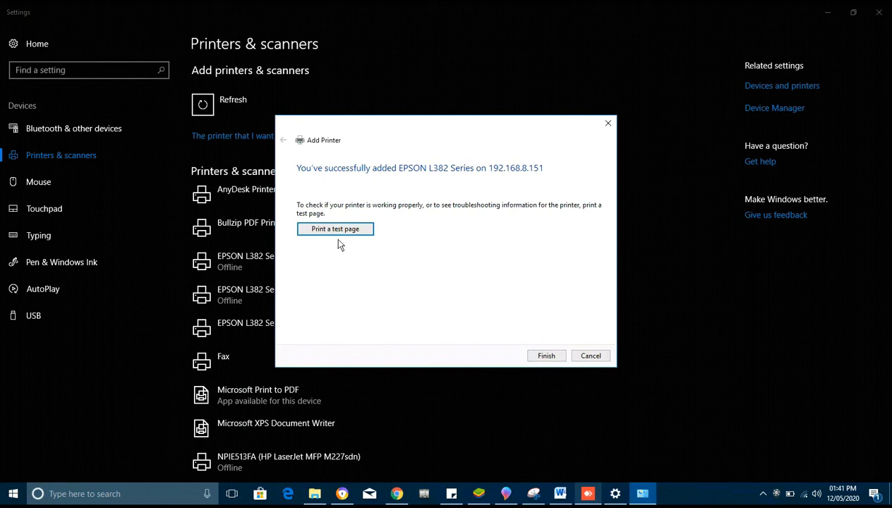
pyautogui.moveTo(344, 248)
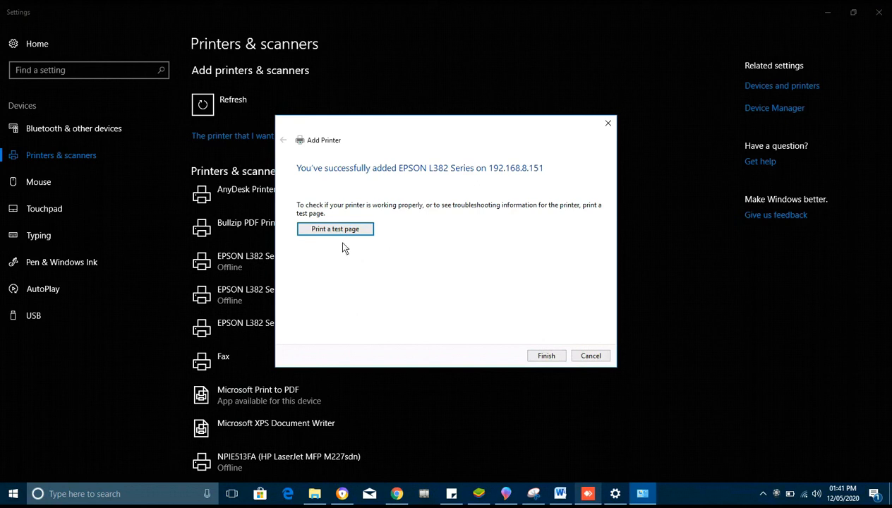
# Send a test page to EPSON L382 on 192.168.8.151, dismiss the notice, and finish the wizard.
pyautogui.click(336, 229)
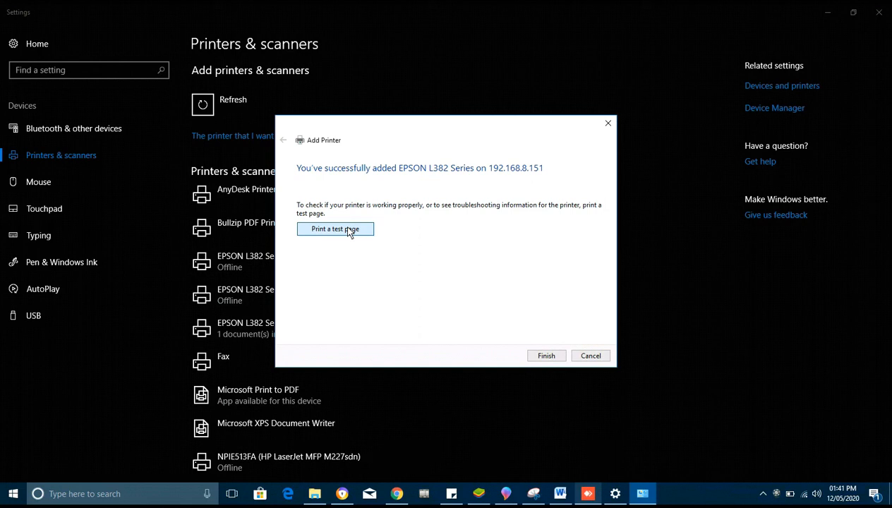
pyautogui.moveTo(402, 232)
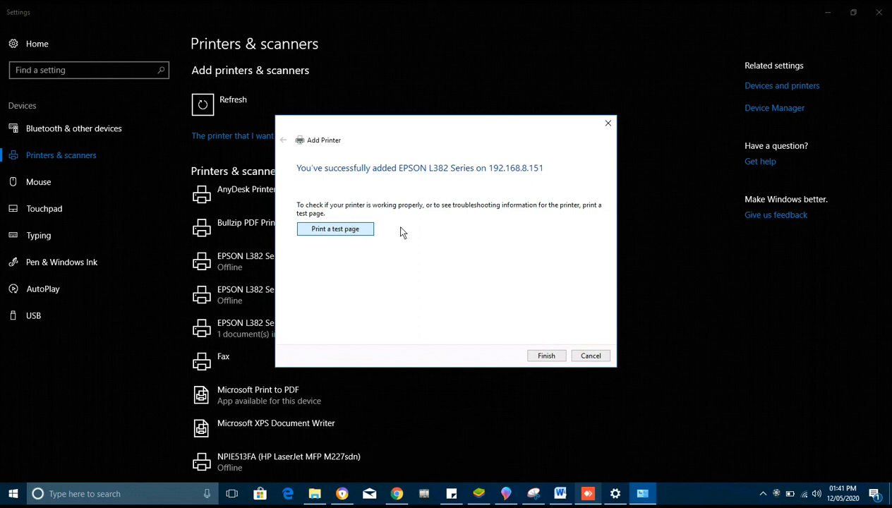
pyautogui.click(336, 229)
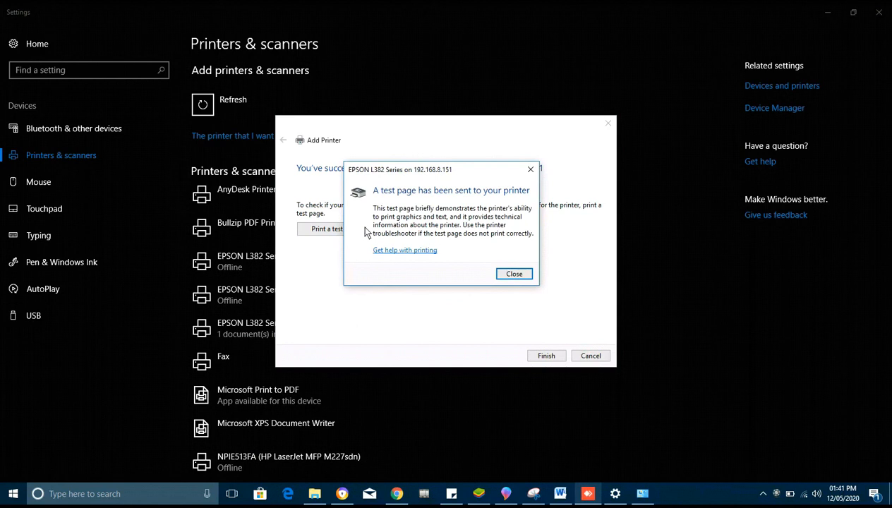
pyautogui.moveTo(423, 214)
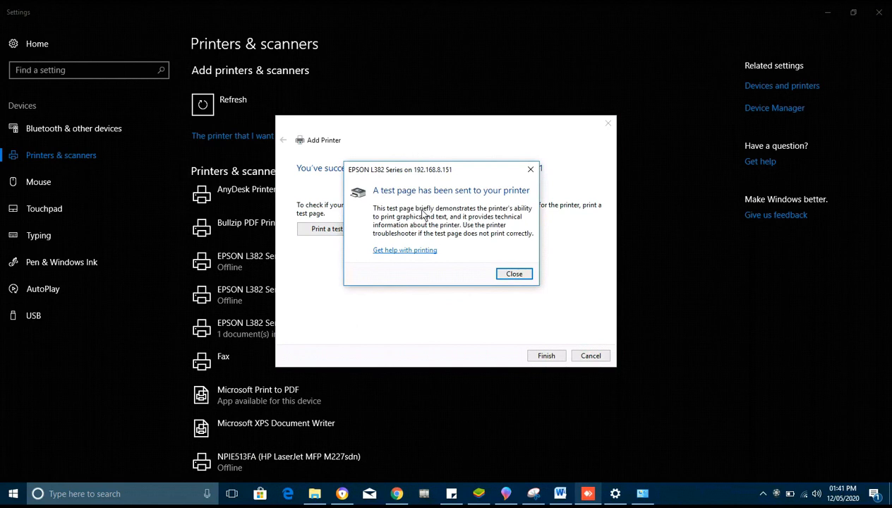
pyautogui.moveTo(459, 214)
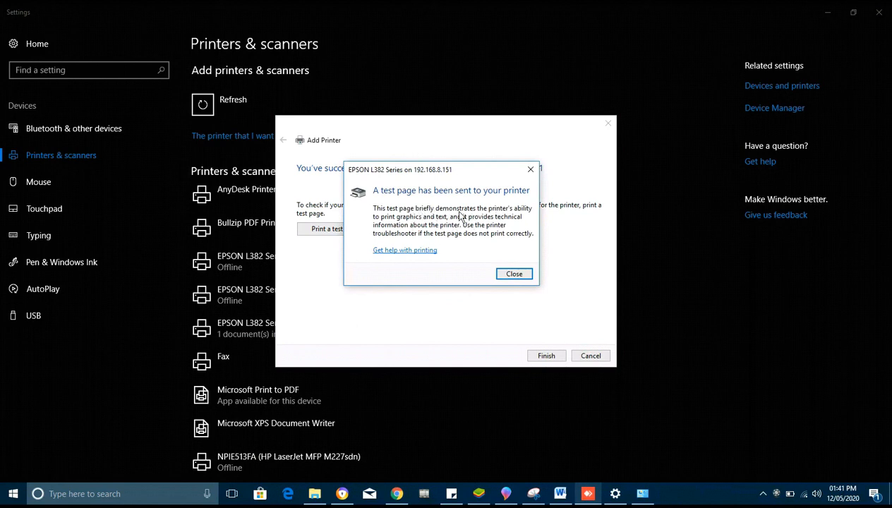
pyautogui.moveTo(468, 214)
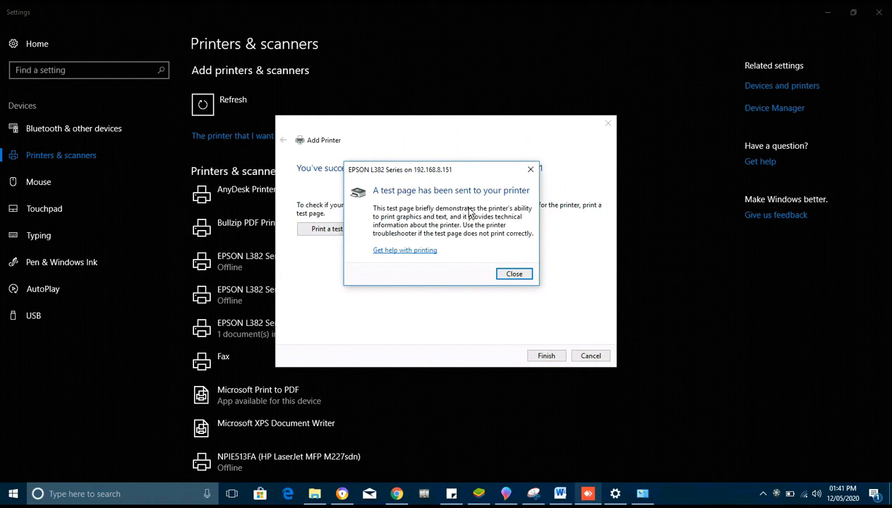
pyautogui.moveTo(533, 276)
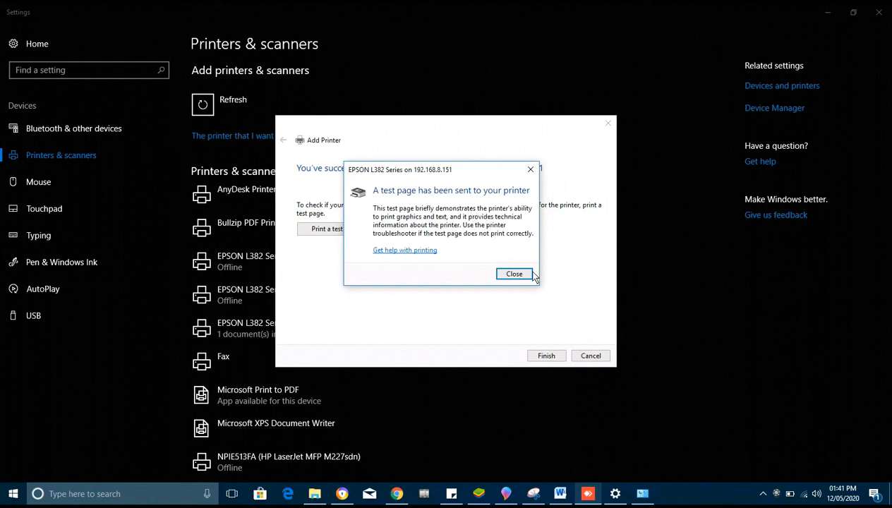
pyautogui.moveTo(513, 274)
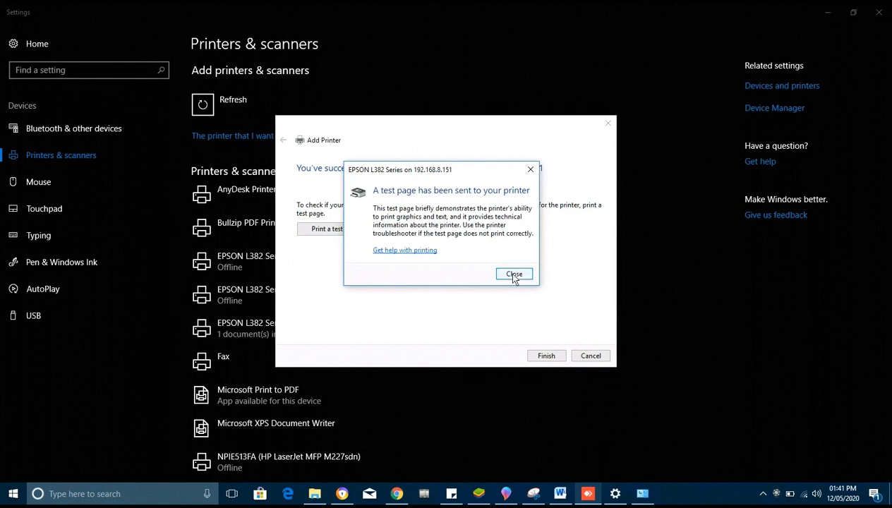
pyautogui.click(513, 274)
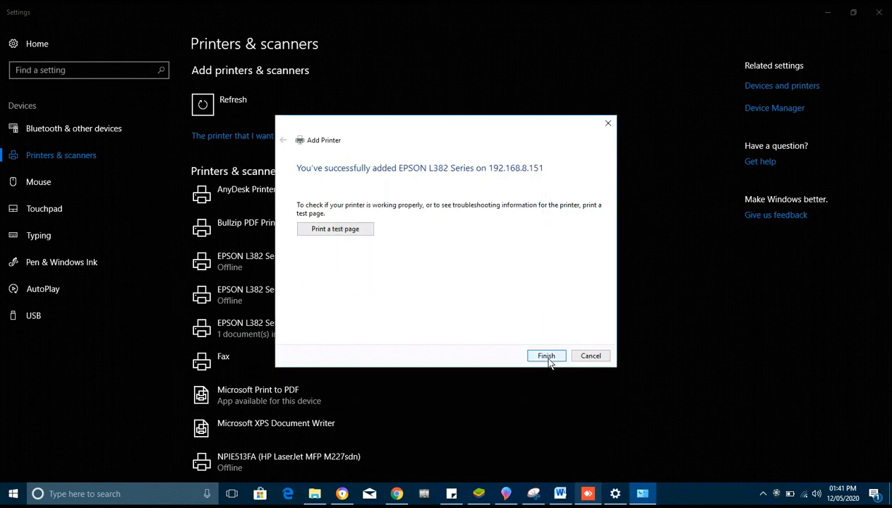
pyautogui.click(546, 356)
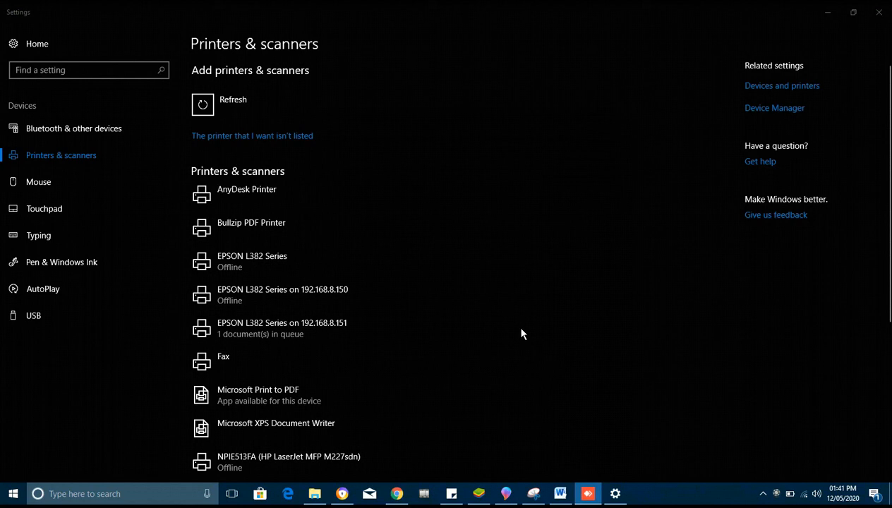
pyautogui.moveTo(522, 333)
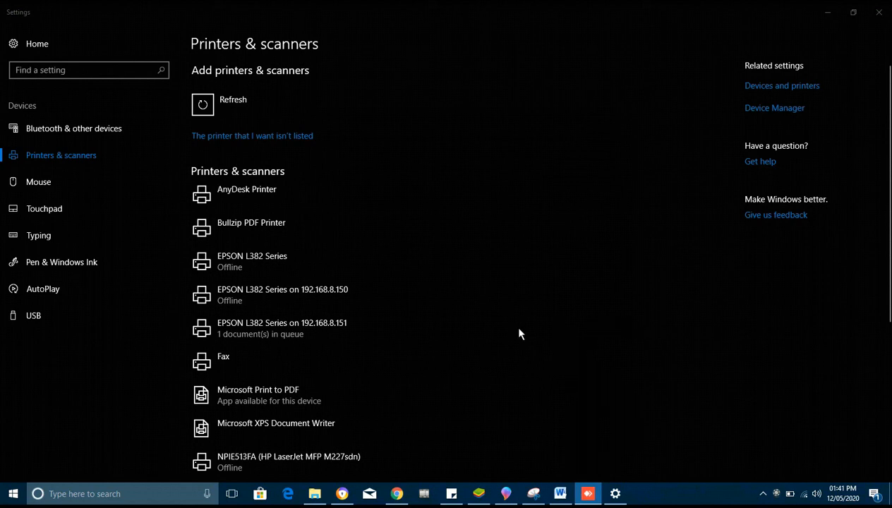